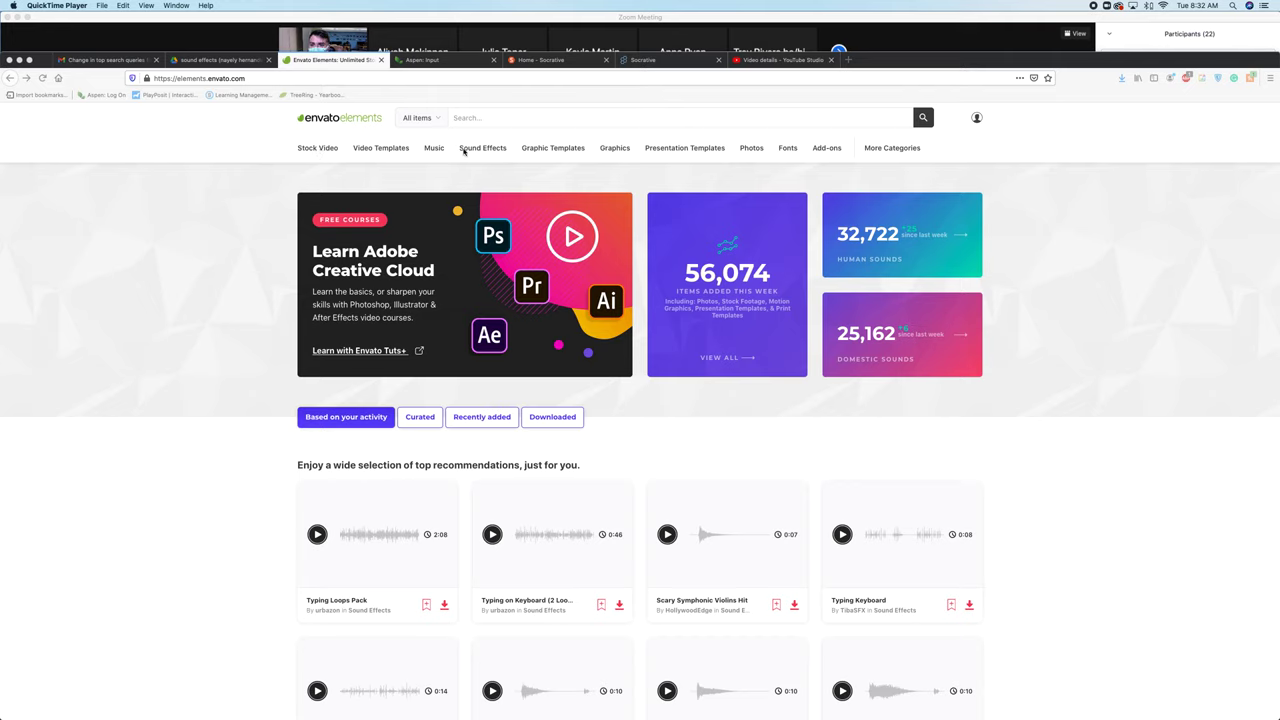
{"action": "mouse_move", "coordinate": [620, 151]}
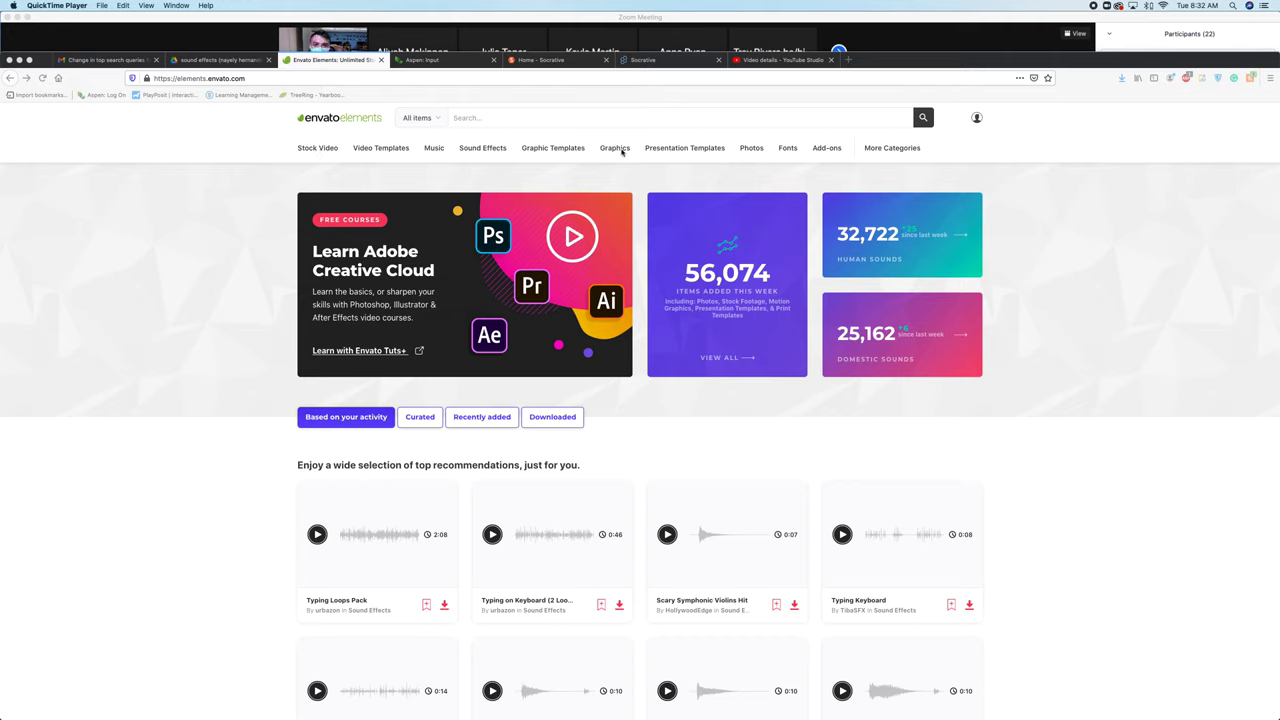
{"action": "mouse_move", "coordinate": [894, 134]}
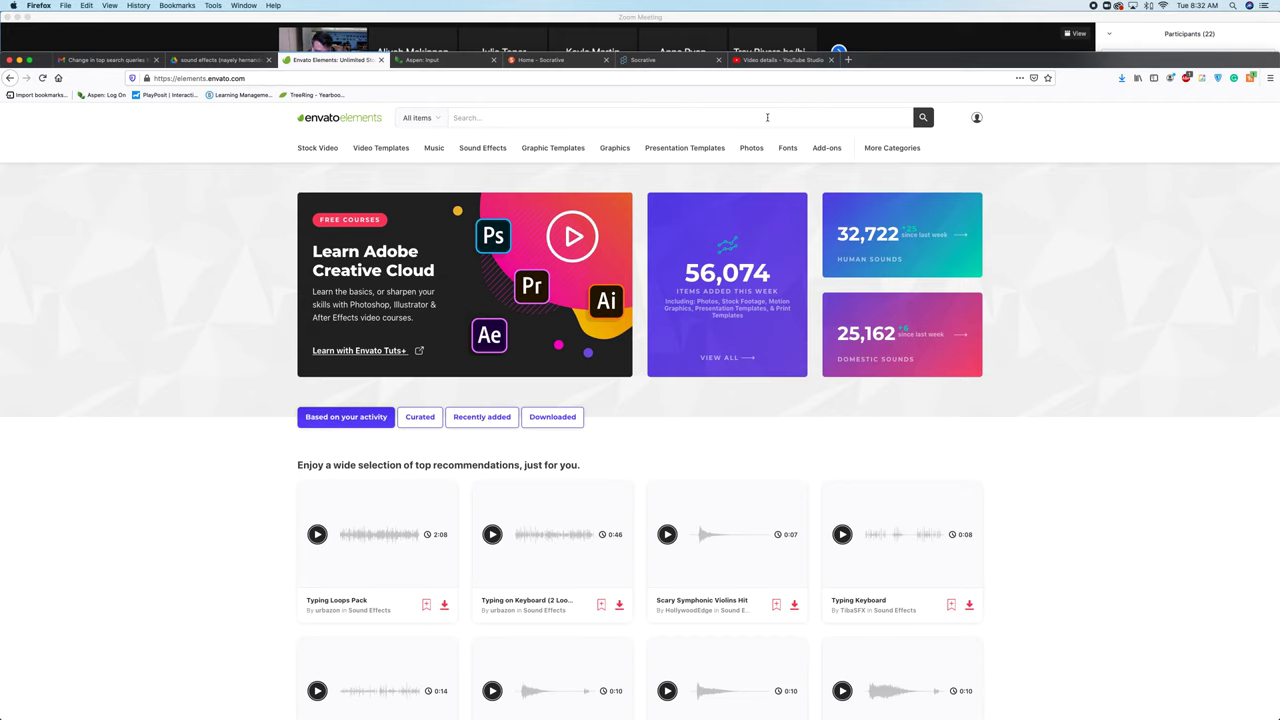
Search for 'door bang' (272 results), then open the Sound Effects catalogue
{"action": "type", "text": "door bang"}
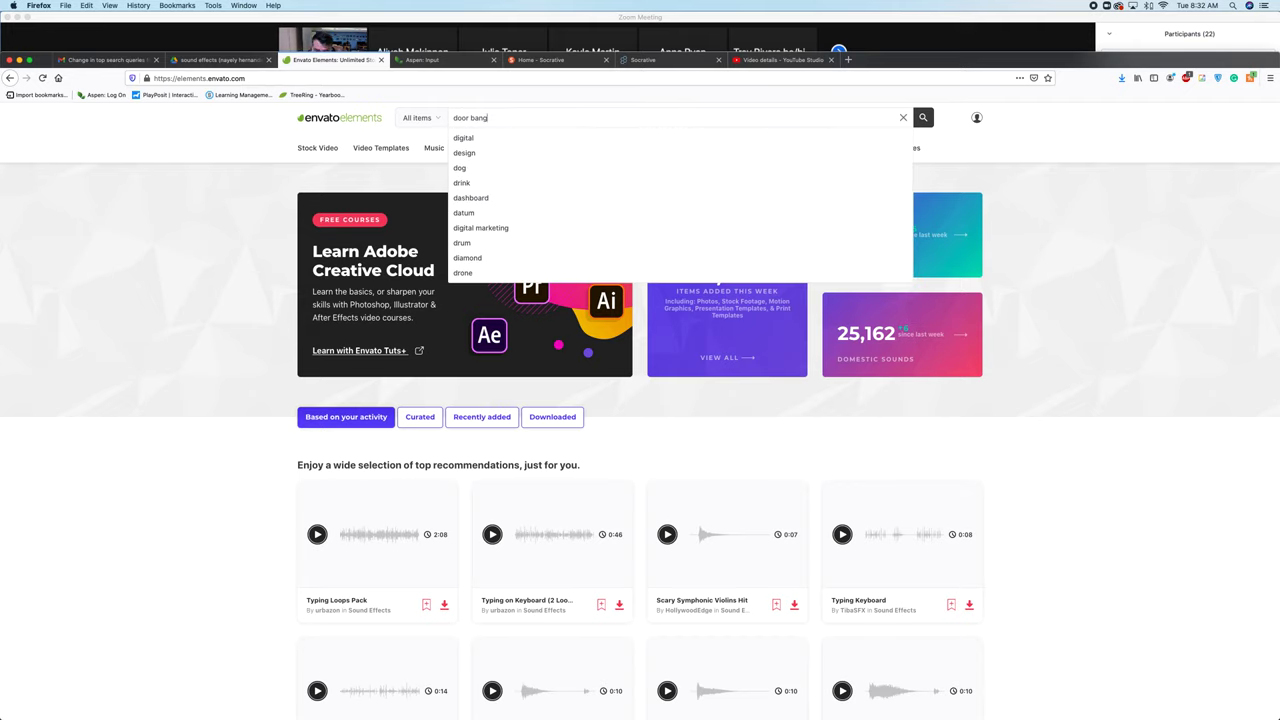
{"action": "left_click", "coordinate": [922, 117]}
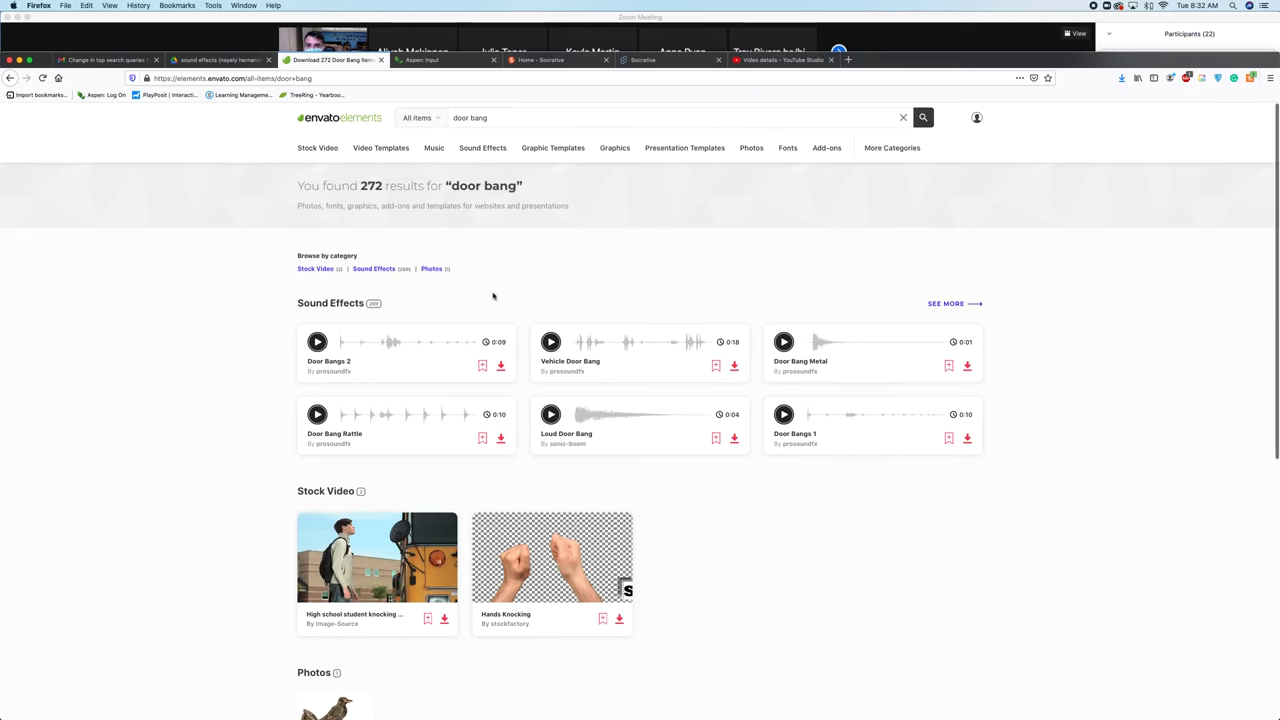
{"action": "left_click", "coordinate": [483, 148]}
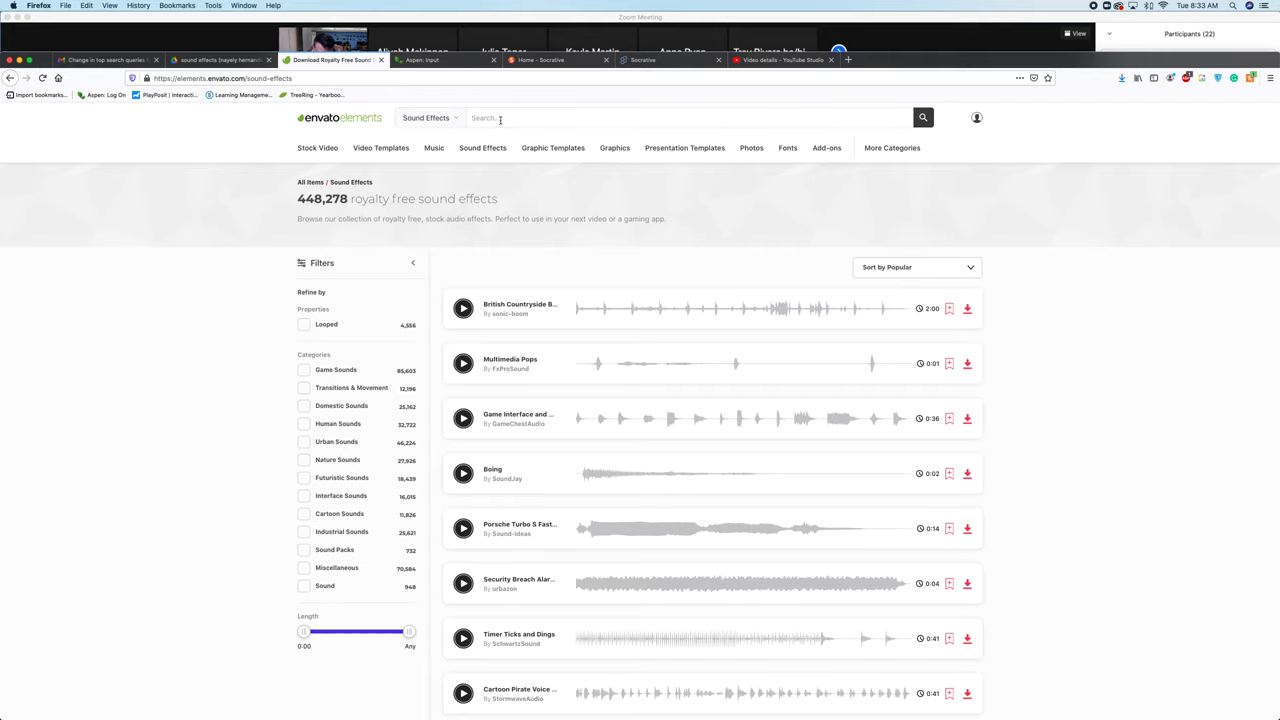
Search 'door bang' sound effects capped at 0:25 length and preview Door Bangs 2
{"action": "type", "text": "door bang"}
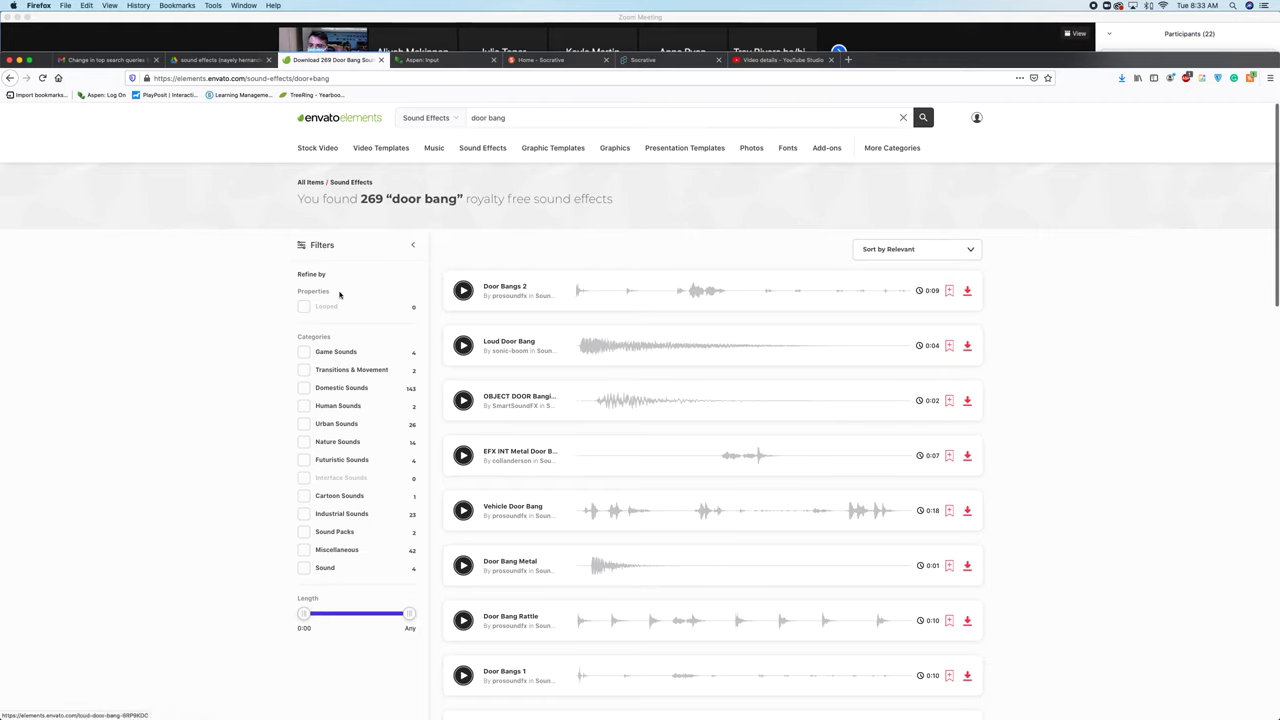
{"action": "left_click_drag", "start_coordinate": [408, 613], "coordinate": [392, 613]}
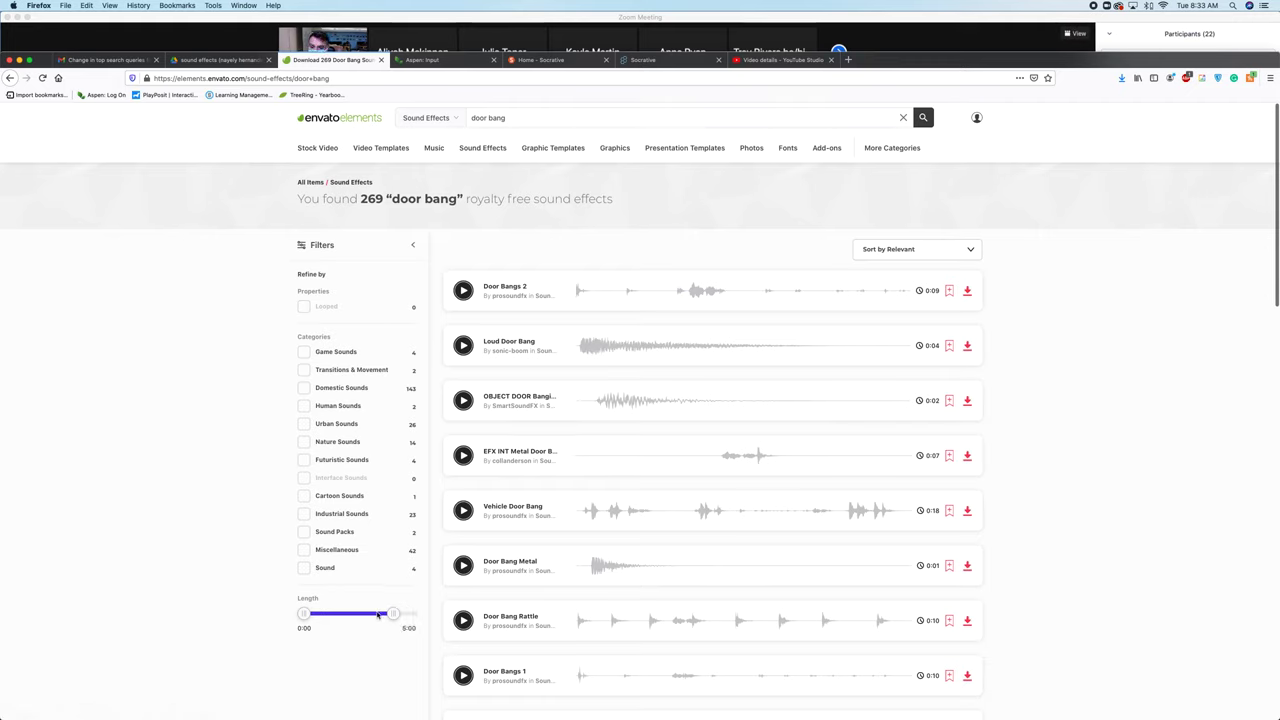
{"action": "left_click_drag", "start_coordinate": [392, 613], "coordinate": [326, 613]}
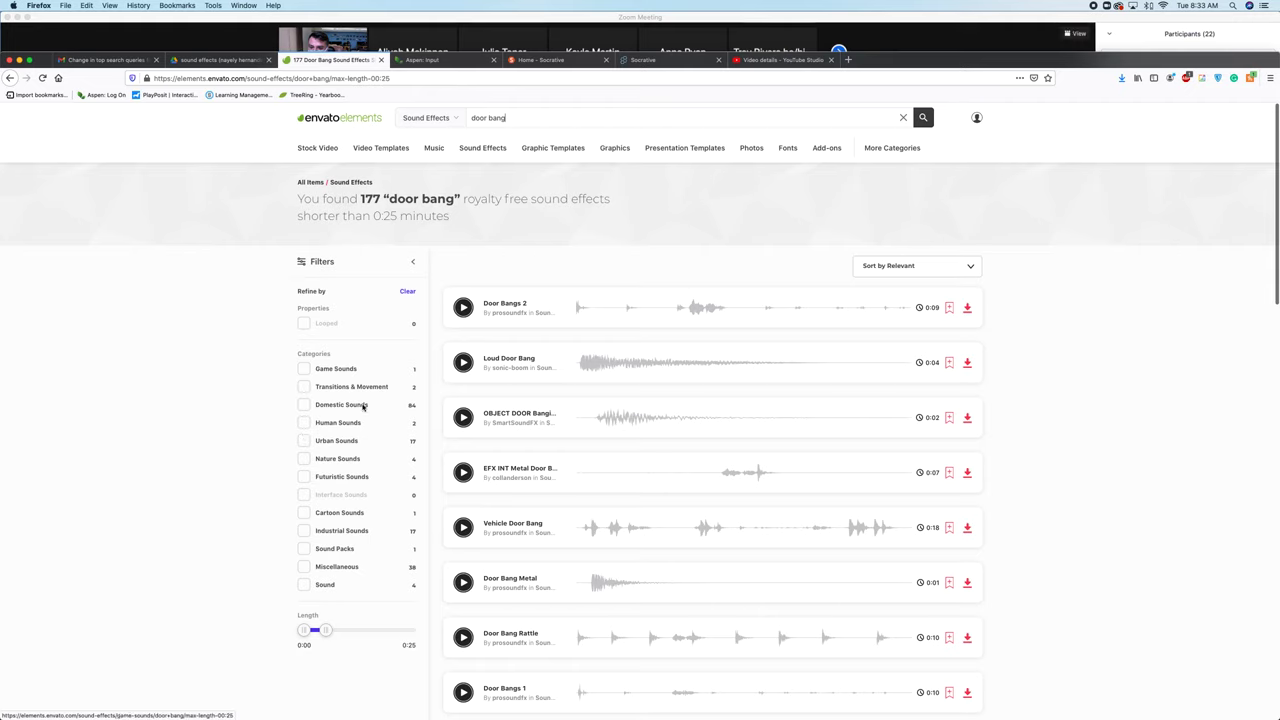
{"action": "left_click", "coordinate": [463, 307]}
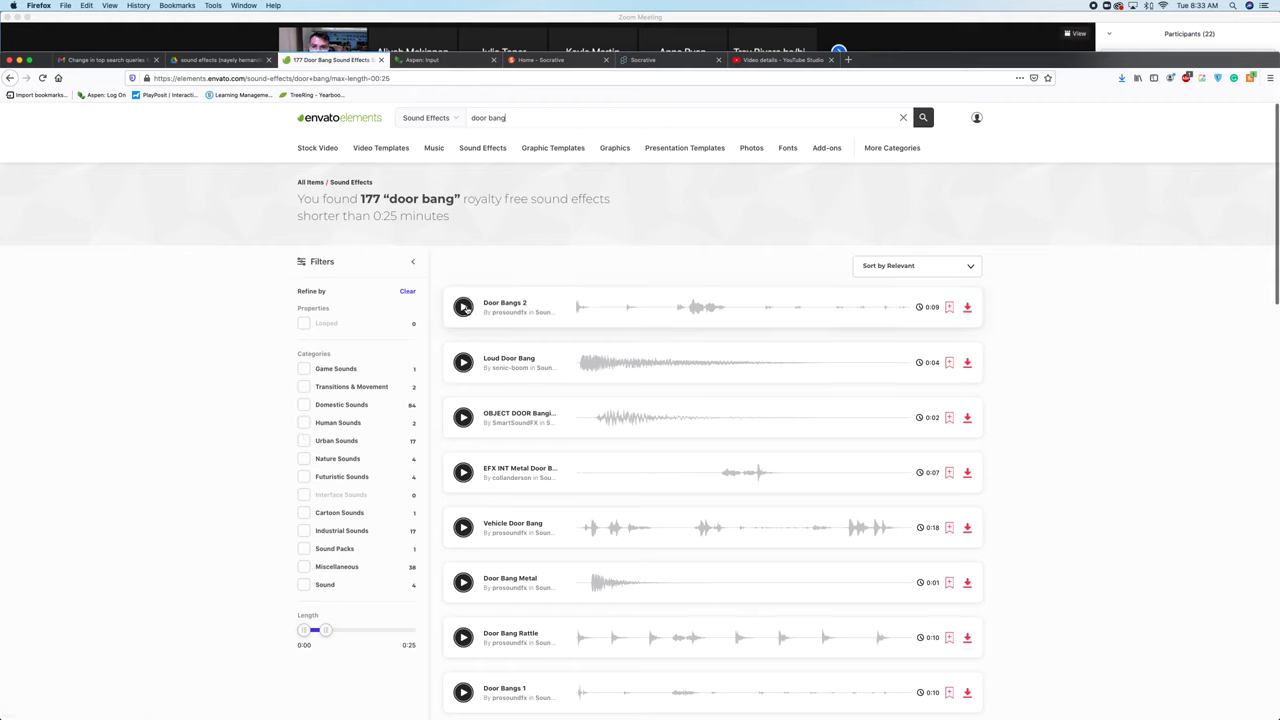
{"action": "left_click", "coordinate": [463, 307]}
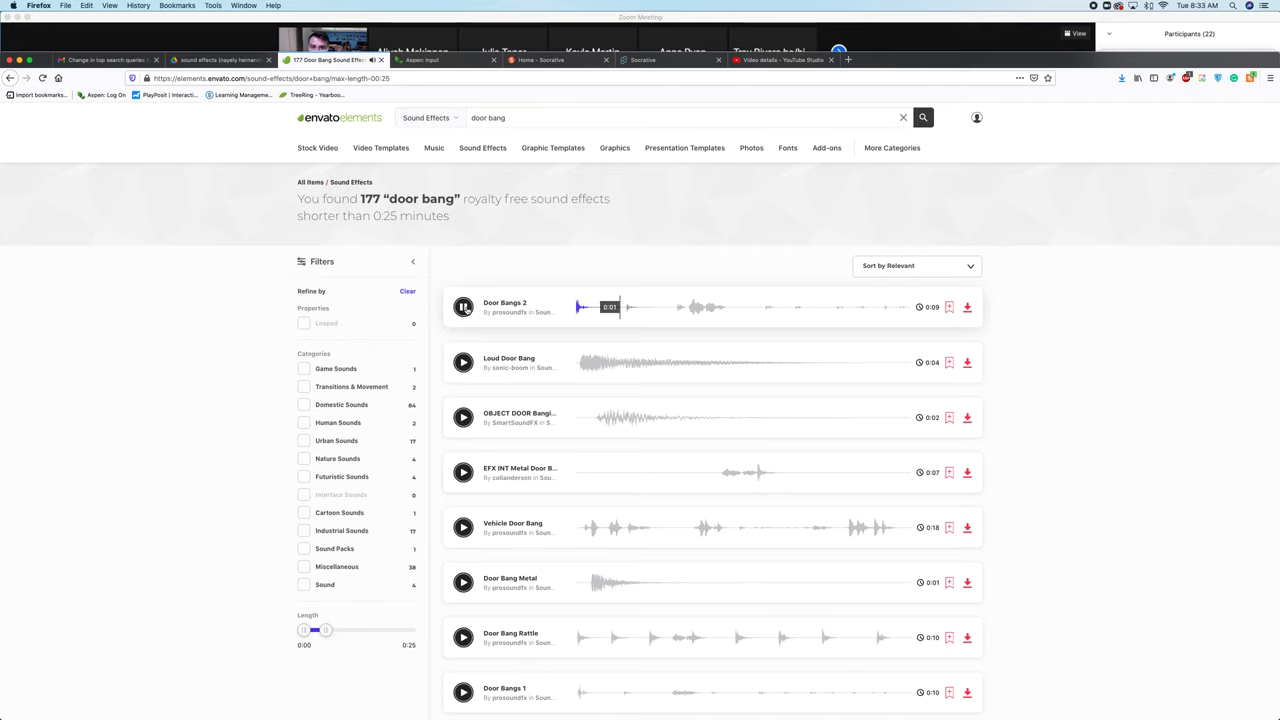
{"action": "mouse_move", "coordinate": [967, 307]}
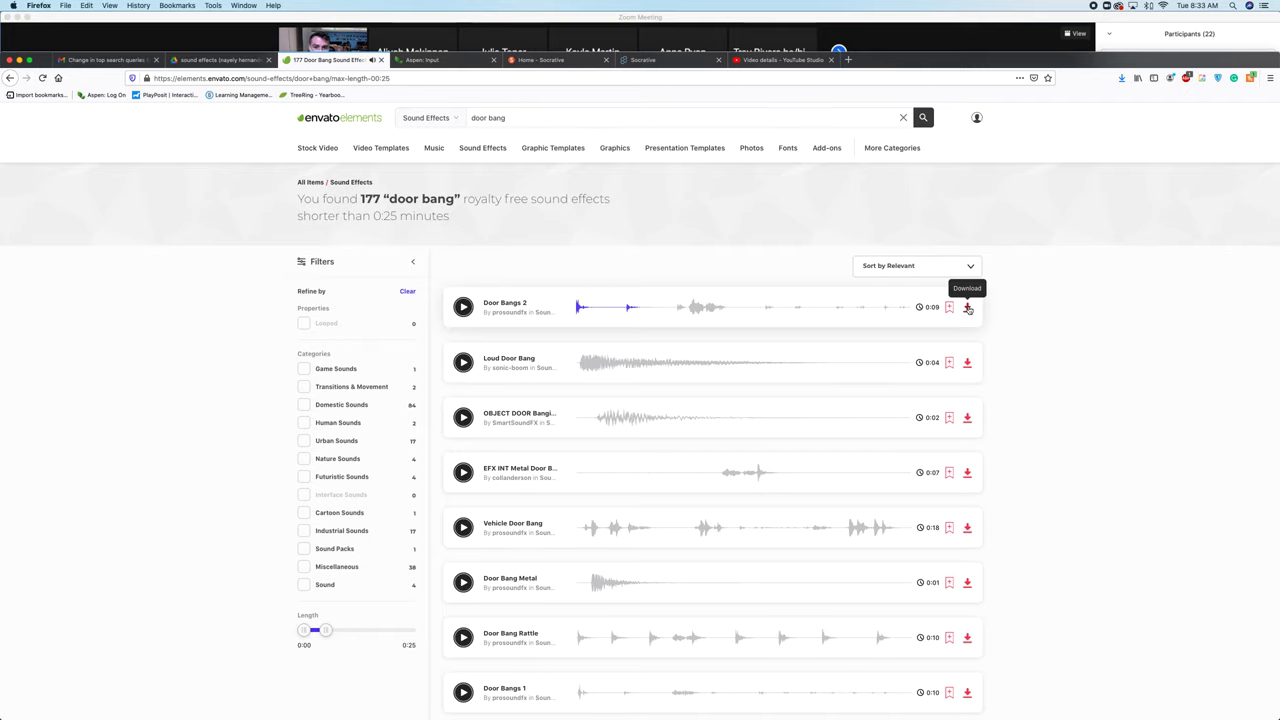
Add Door Bangs 2 to the 'locker' project and download it
{"action": "left_click", "coordinate": [967, 307]}
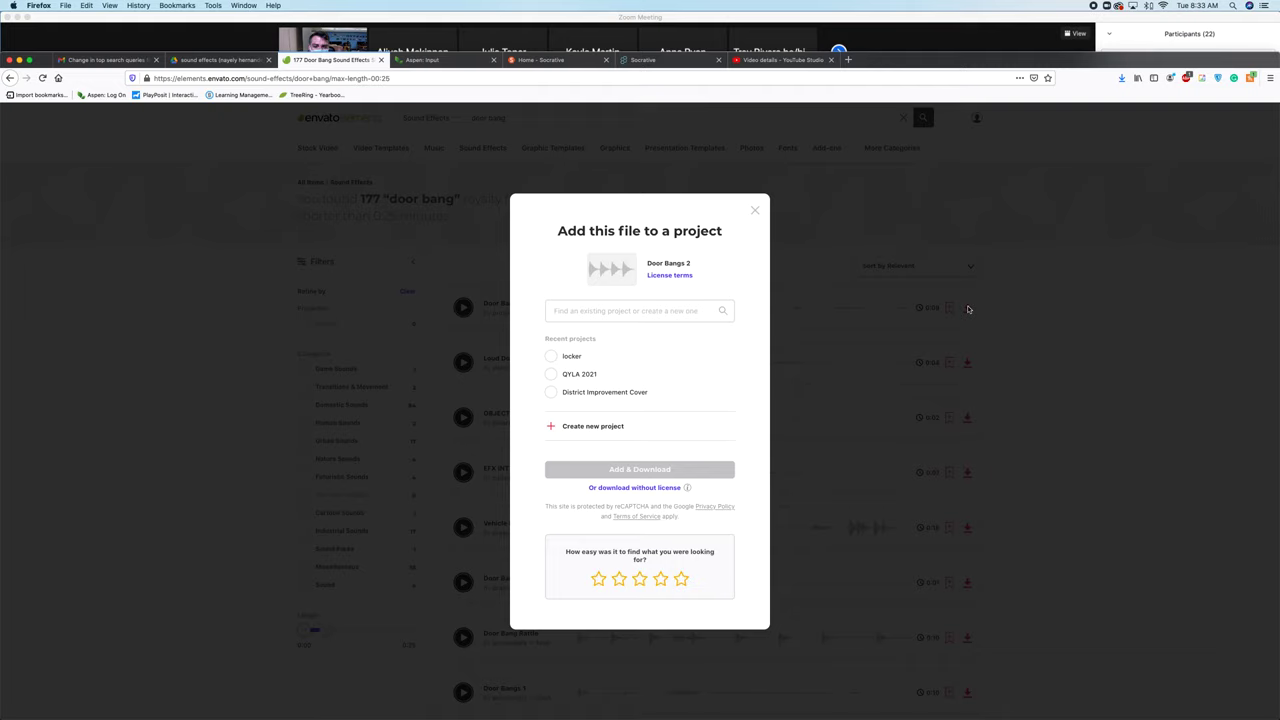
{"action": "mouse_move", "coordinate": [575, 349]}
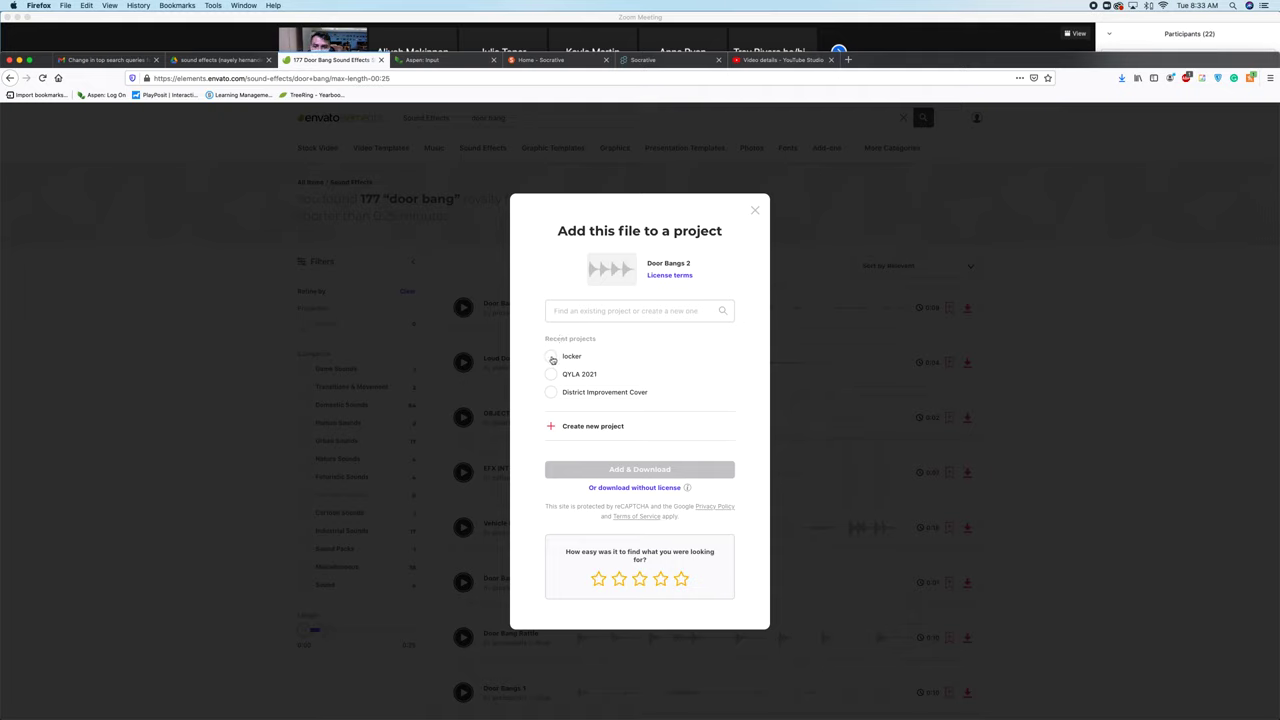
{"action": "left_click", "coordinate": [551, 356]}
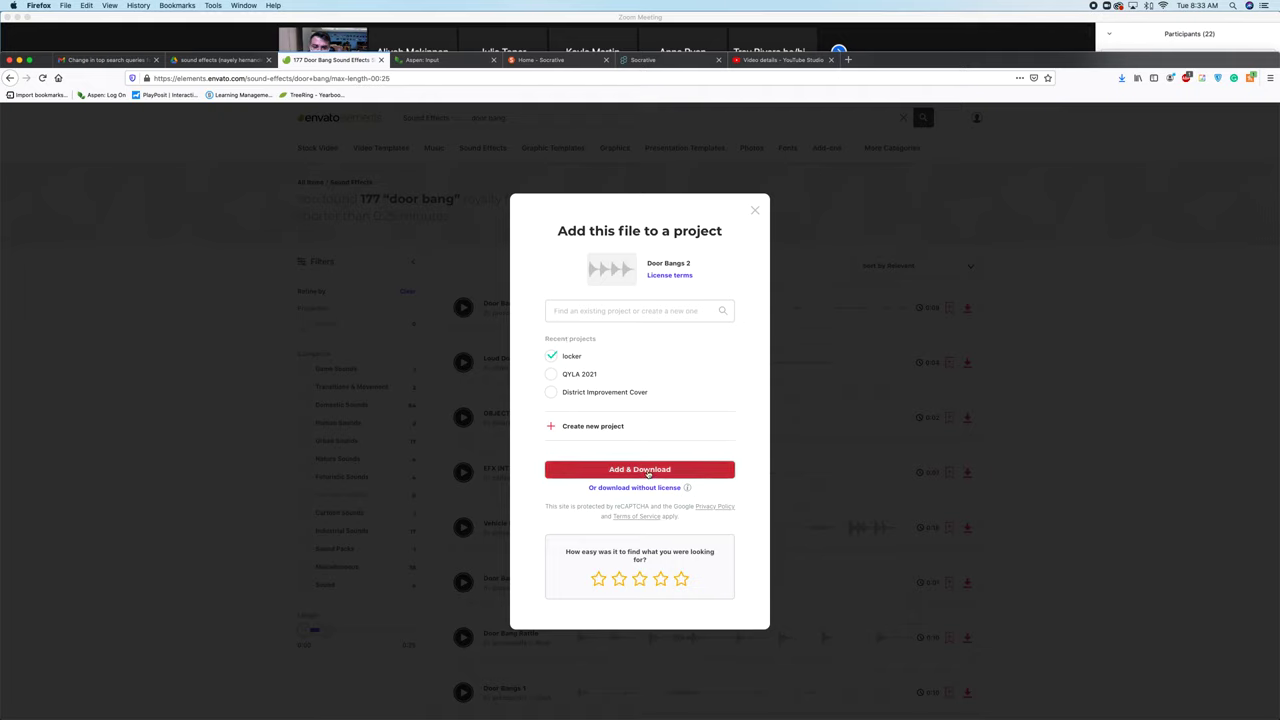
{"action": "left_click", "coordinate": [755, 210]}
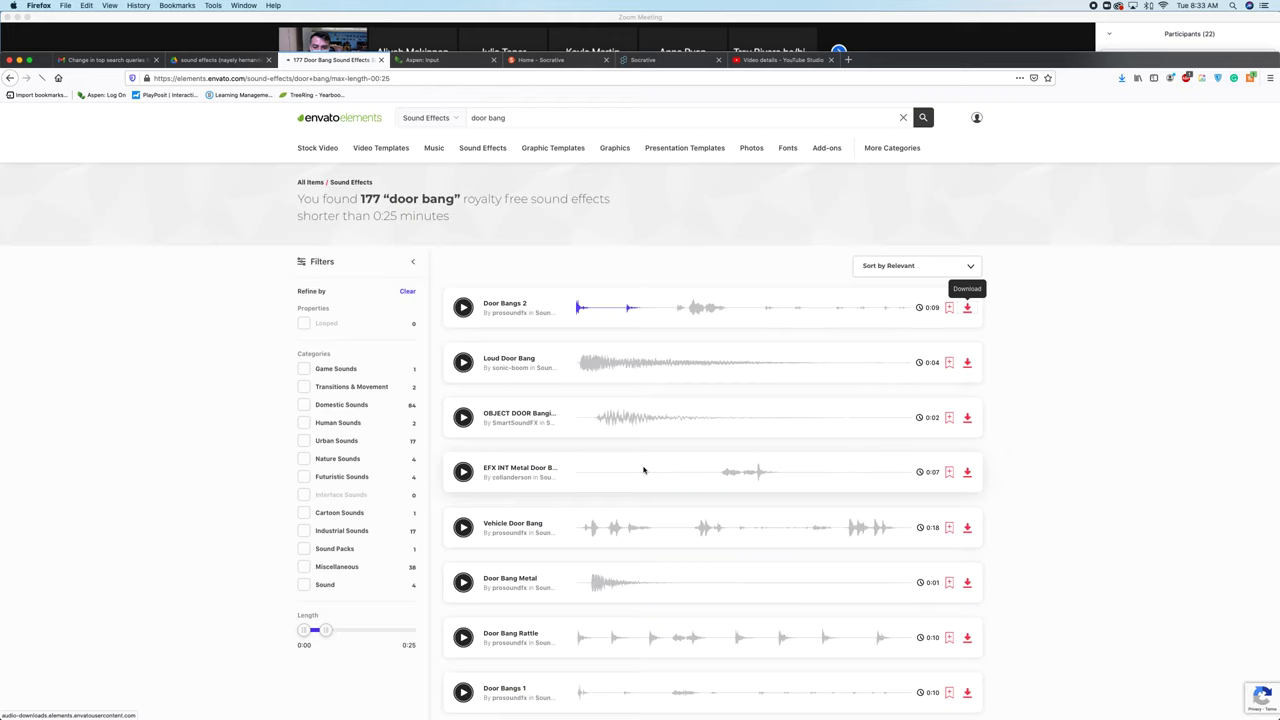
Open the door-bangs-2 zip download with Archive Utility (default)
{"action": "left_click", "coordinate": [966, 307]}
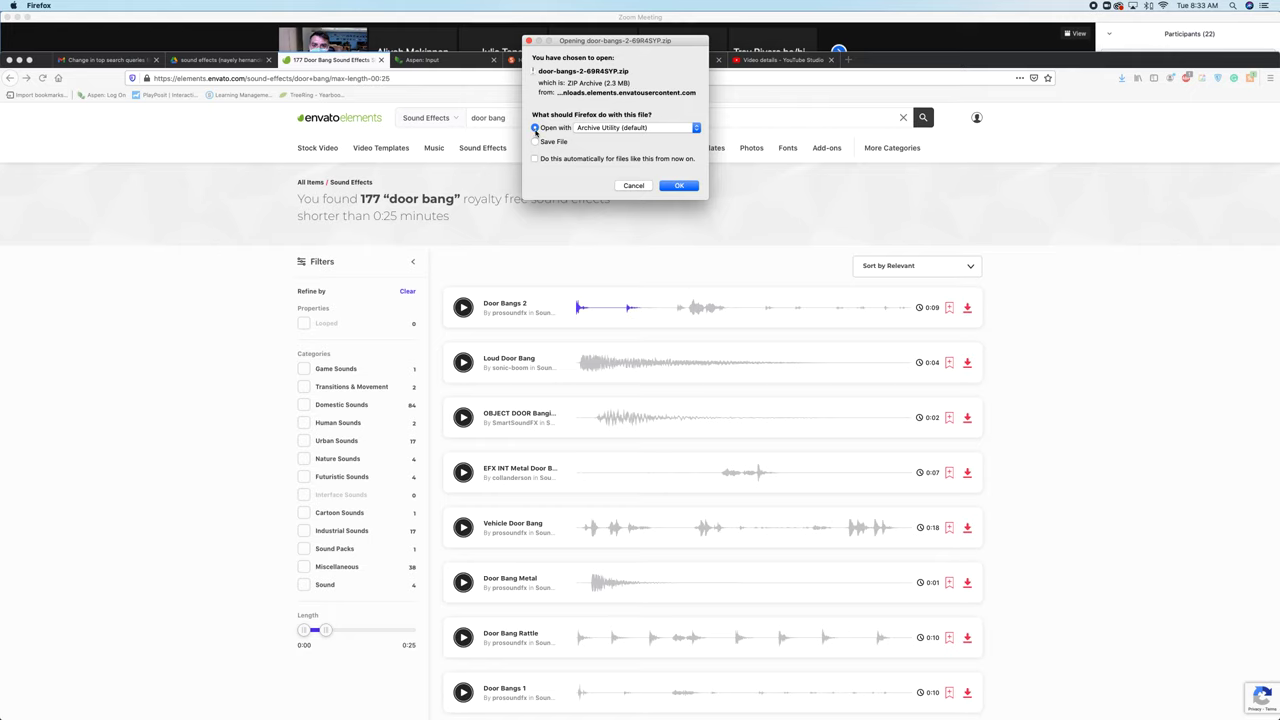
{"action": "left_click", "coordinate": [535, 128]}
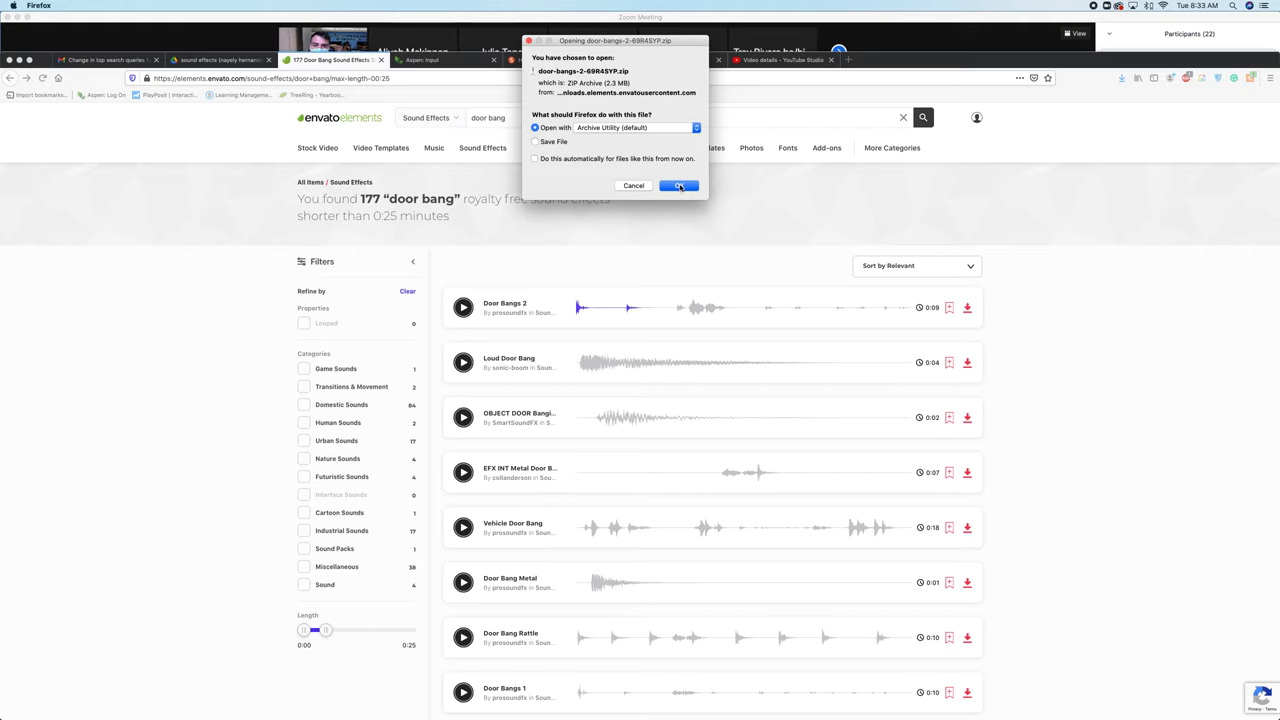
{"action": "left_click", "coordinate": [679, 185]}
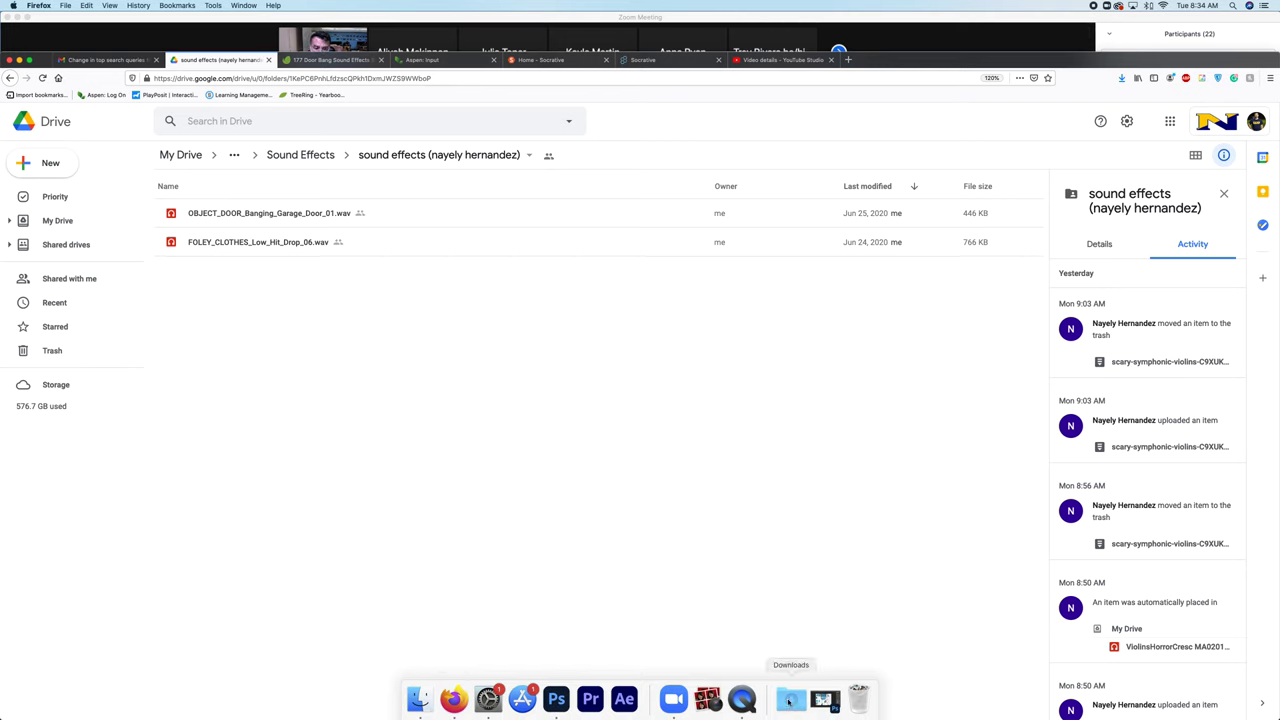
Show the Downloads stack listing the door-bangs-2 zip and unzipped WAV
{"action": "left_click", "coordinate": [790, 698]}
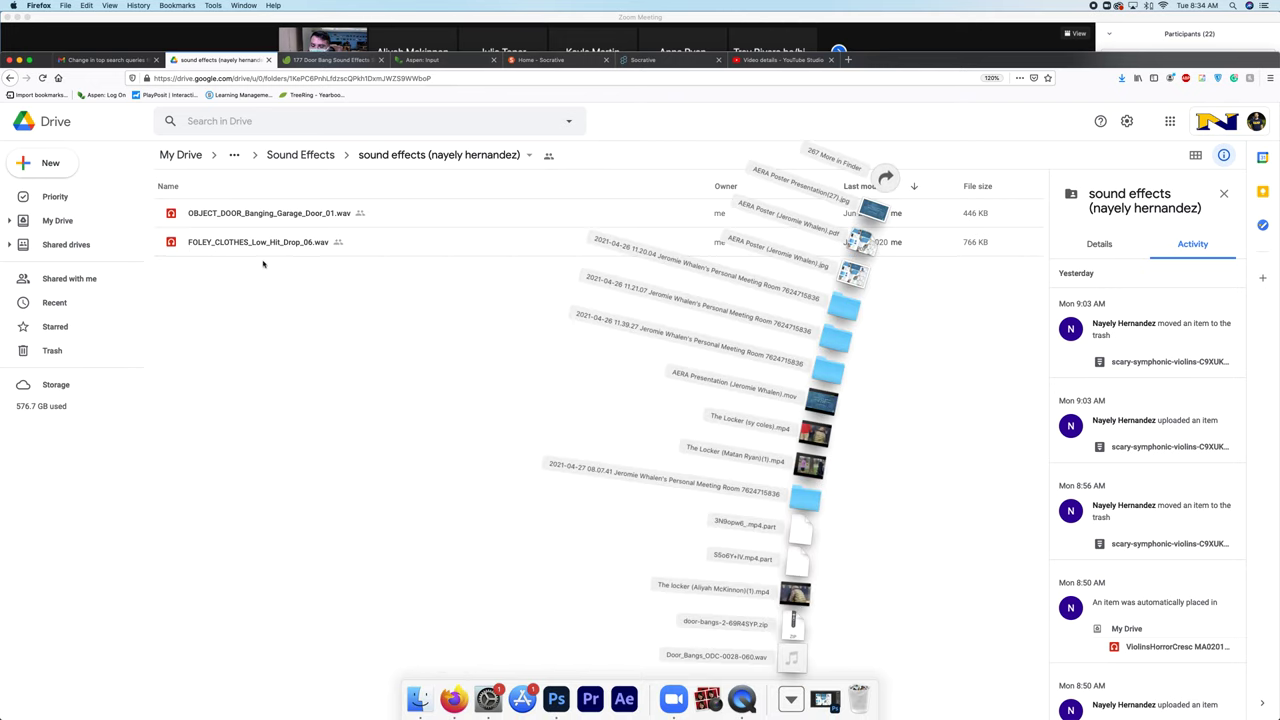